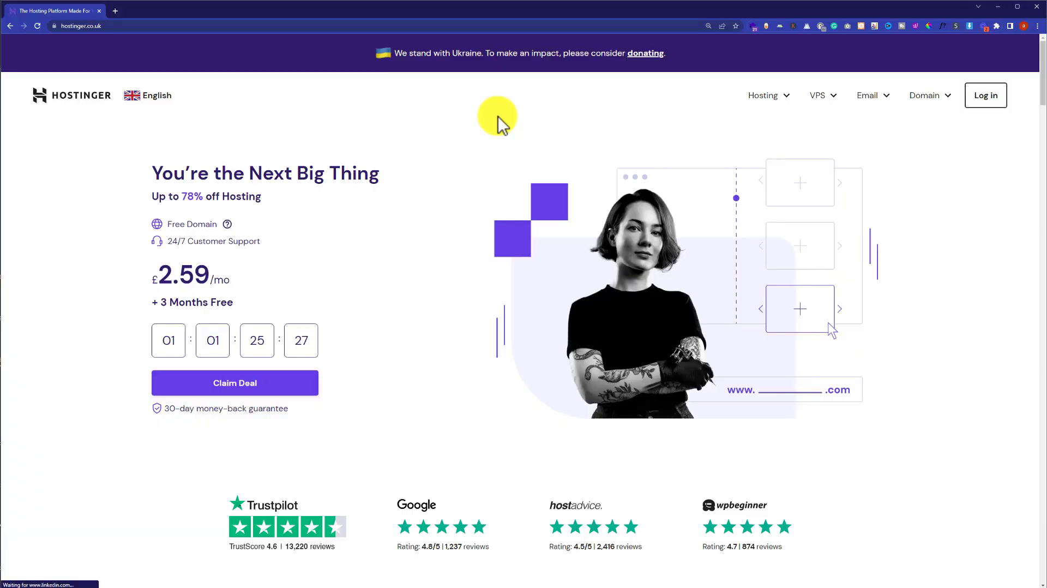
mouse_move(1001, 125)
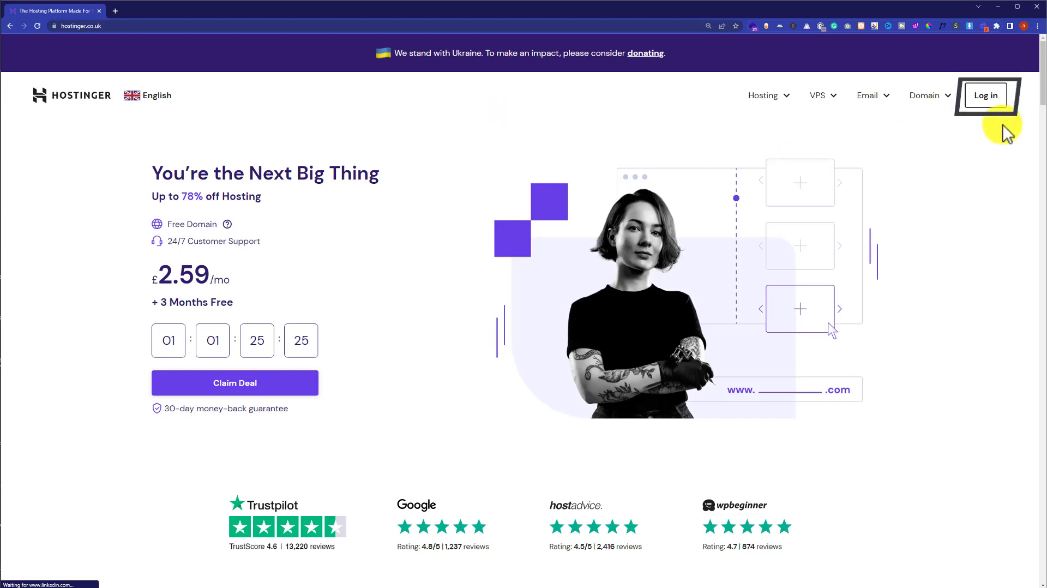
Log in to the Hostinger account with the saved email and password
left_click(986, 95)
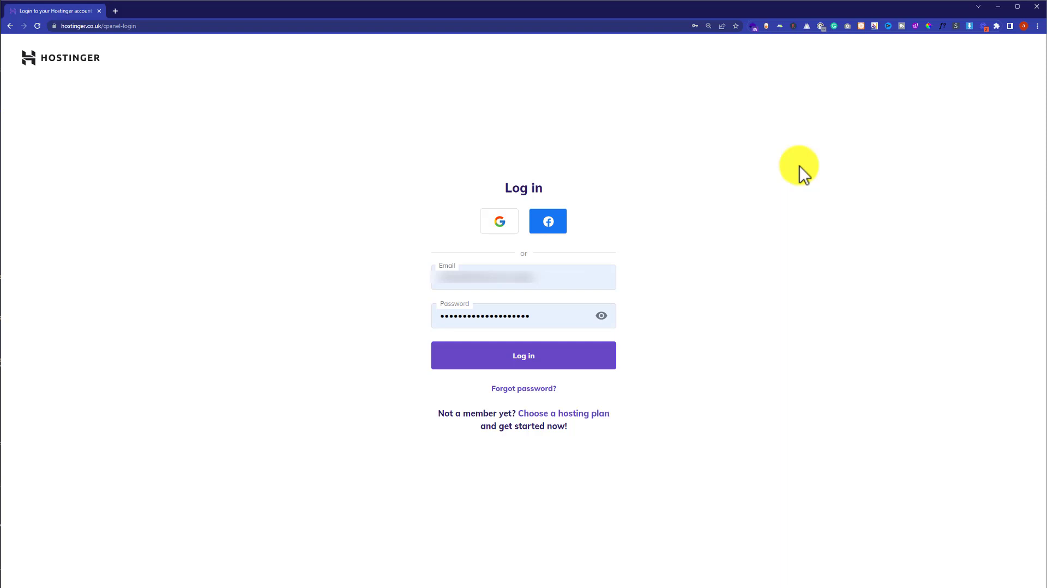
left_click(523, 354)
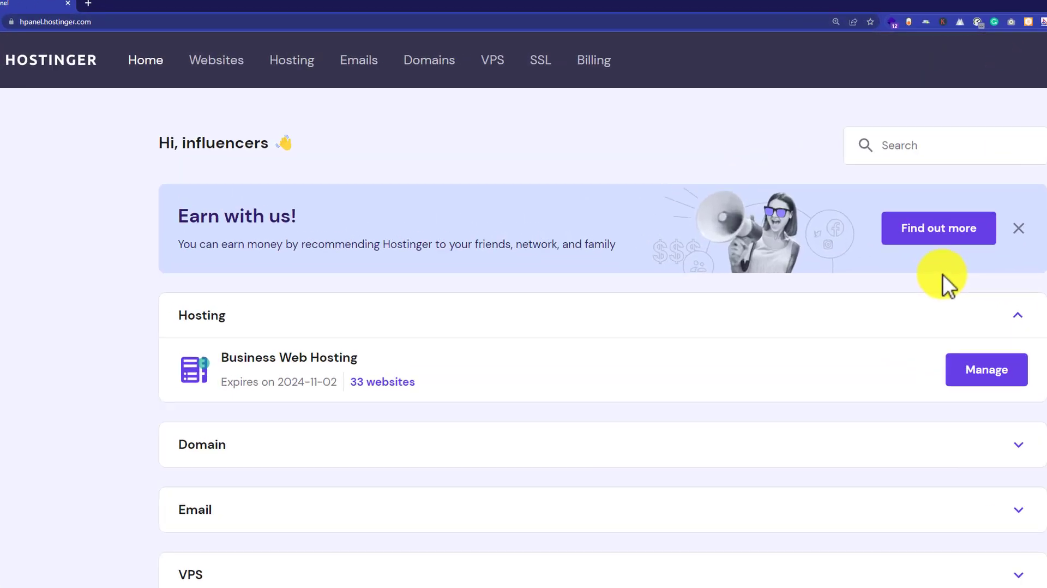
From Websites, manage staycations.today and launch its File Manager
left_click(216, 60)
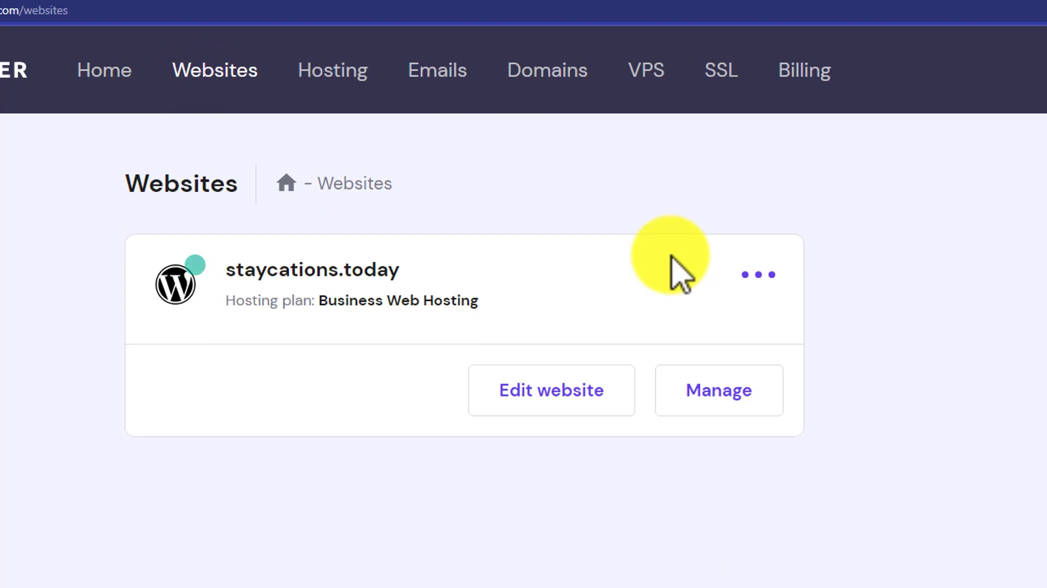
mouse_move(667, 274)
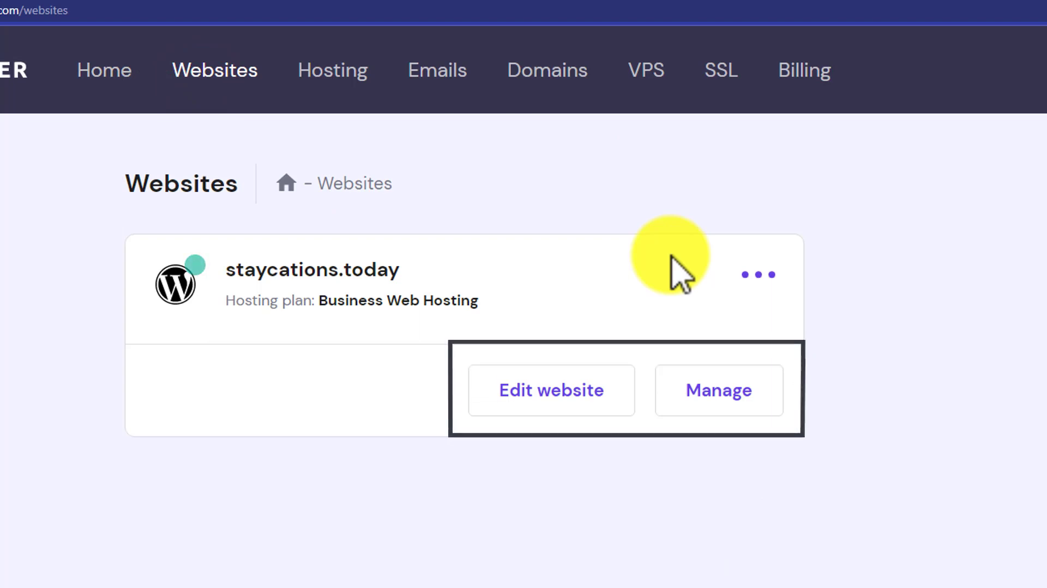
left_click(718, 390)
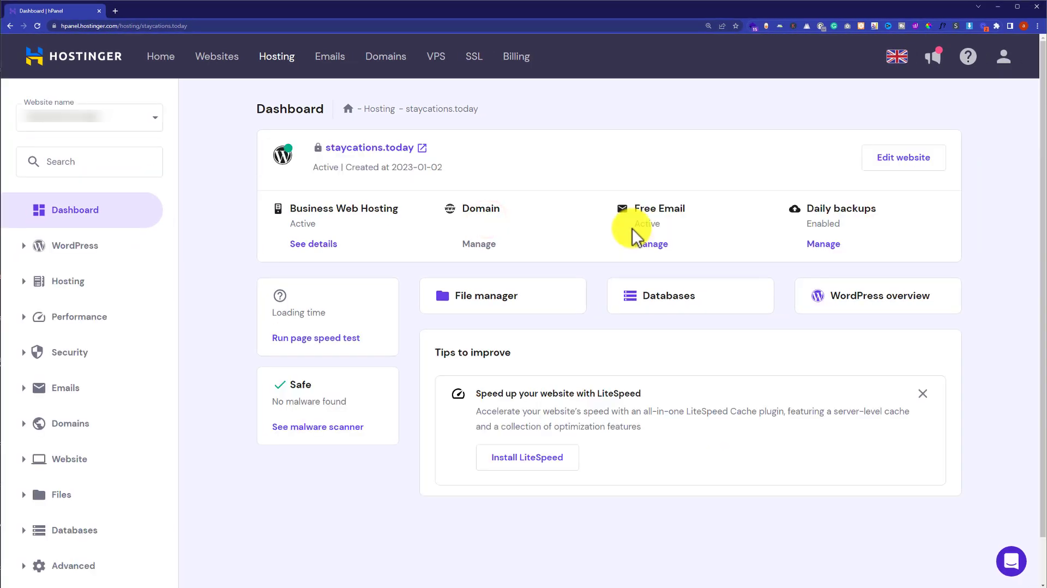
mouse_move(502, 296)
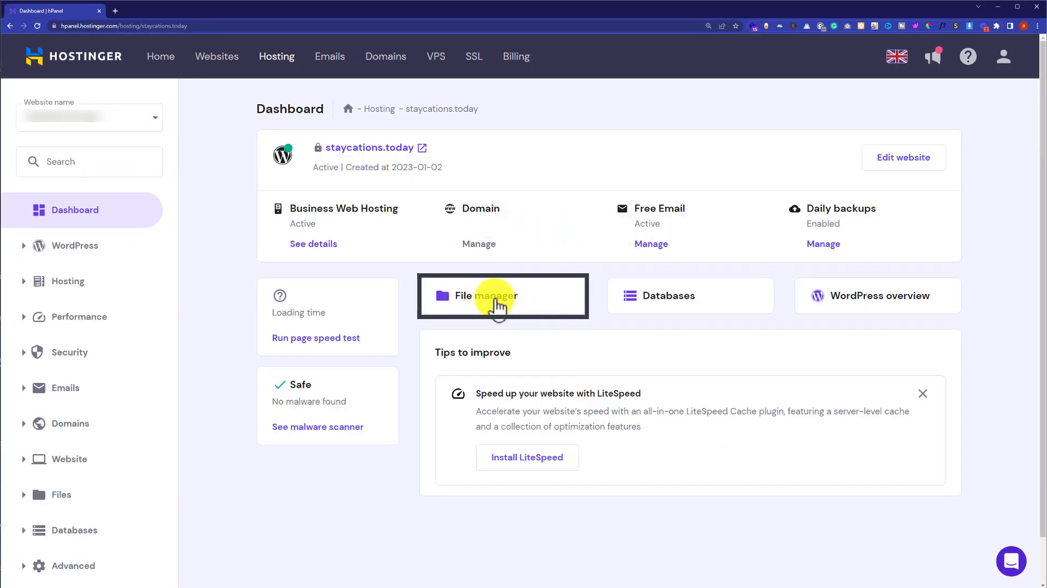
left_click(502, 296)
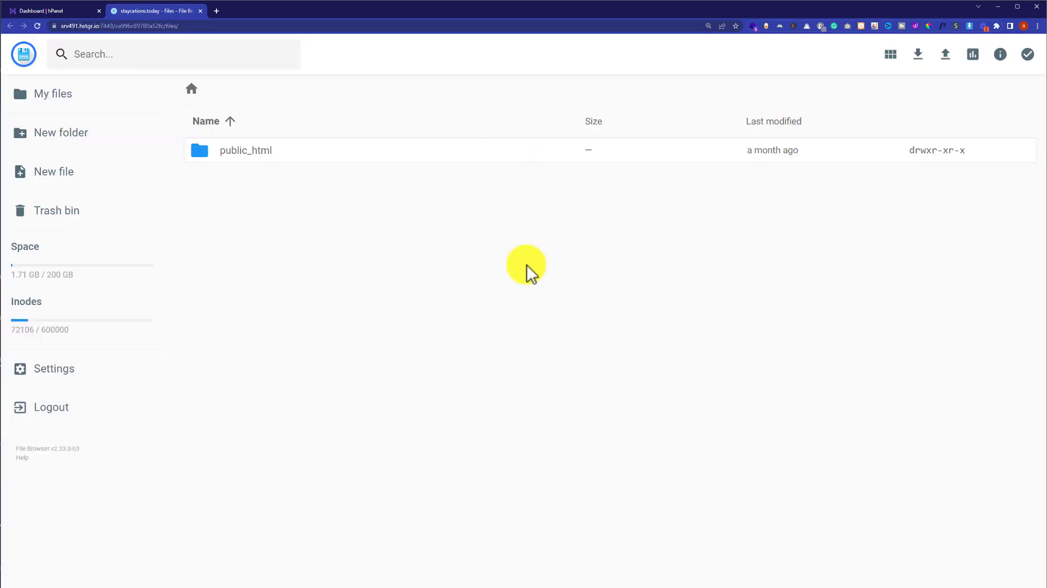
Navigate into public_html/wp-content/themes and start an upload there
left_click(245, 149)
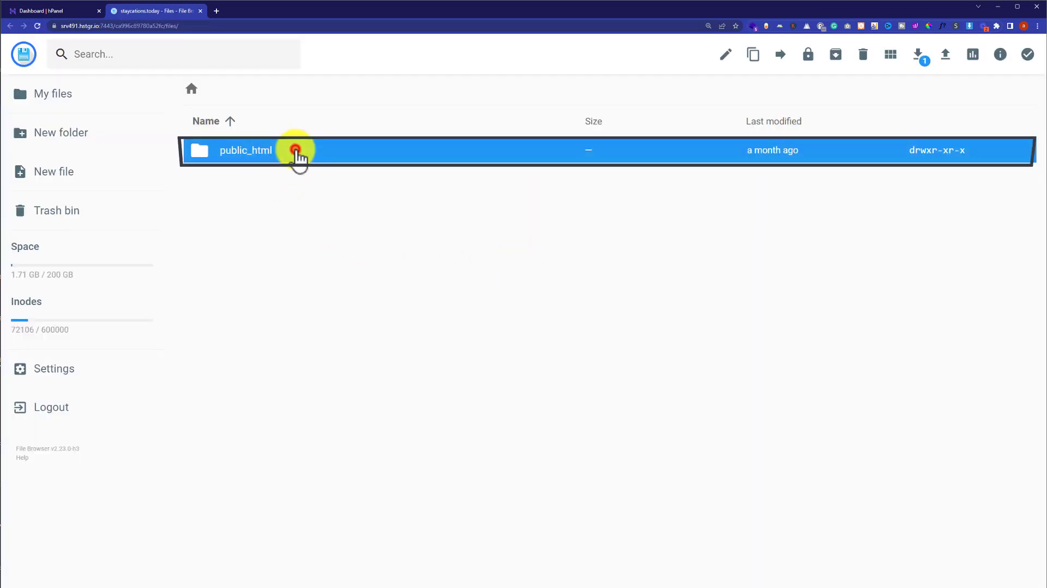
double_click(245, 149)
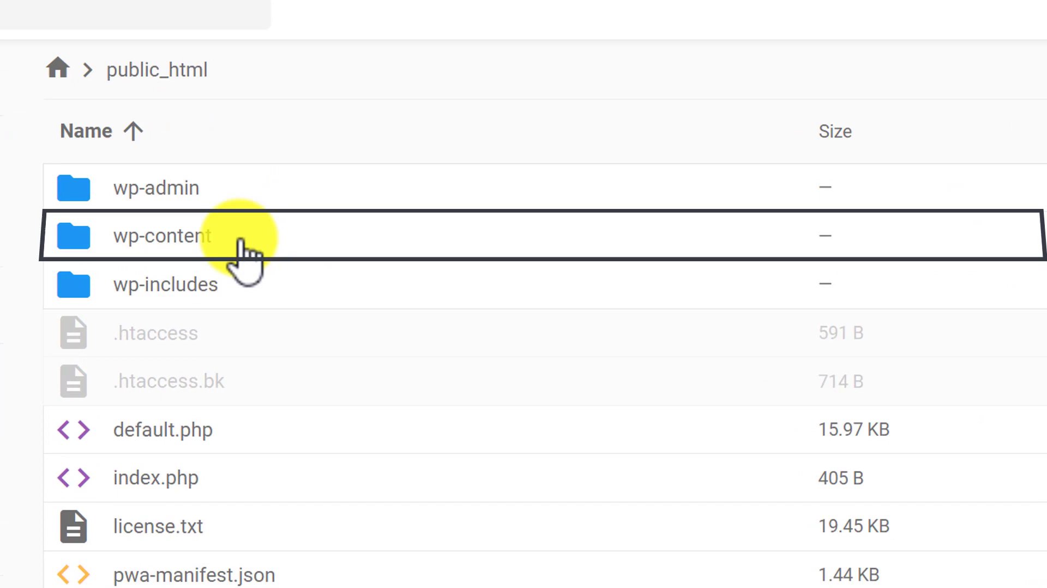
double_click(160, 236)
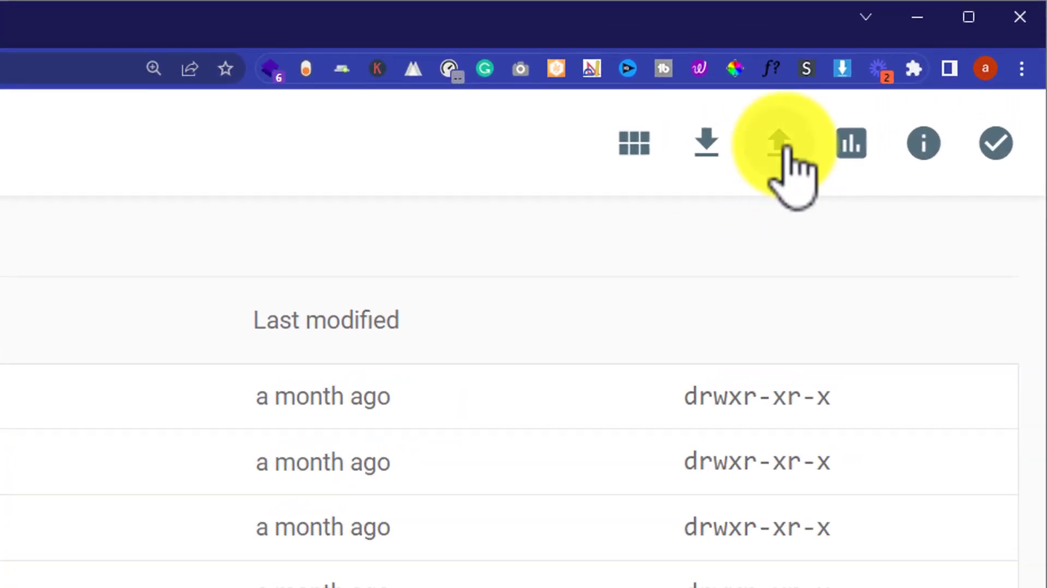
left_click(779, 143)
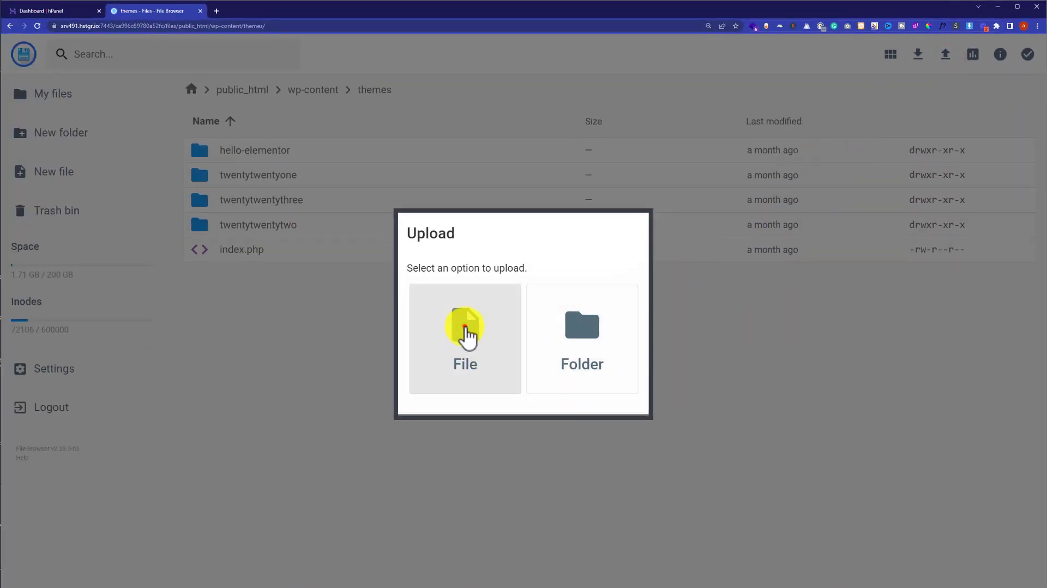
Upload the file astra.4.0.2 (1).zip from Downloads into the themes folder
left_click(465, 333)
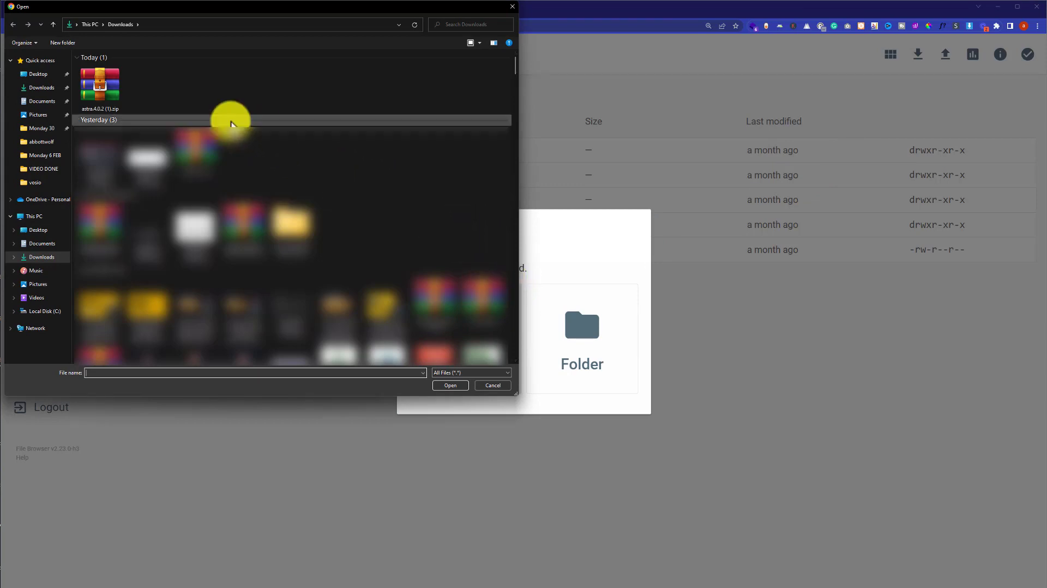
left_click(99, 85)
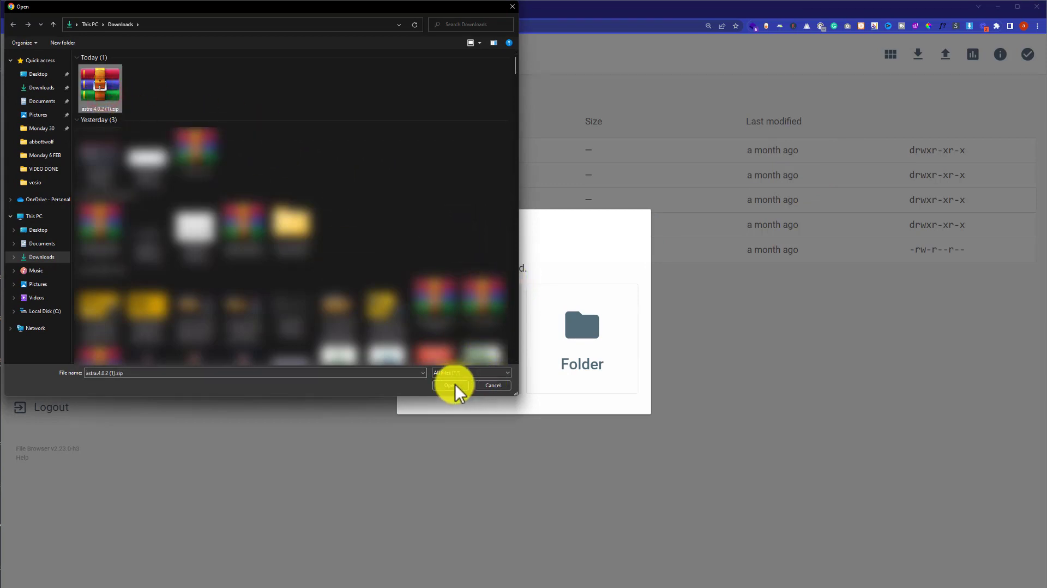
left_click(447, 384)
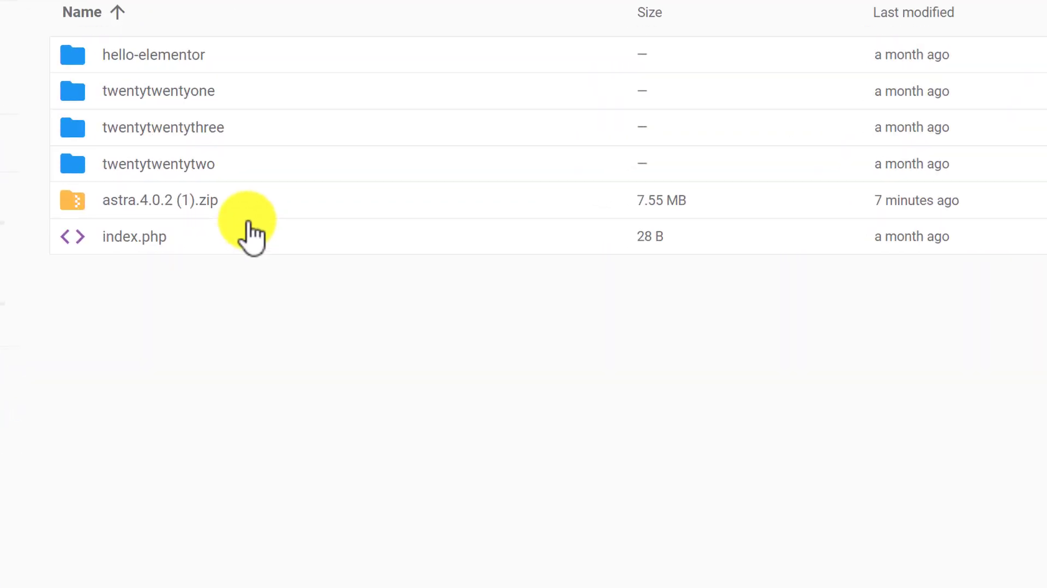
Extract the Astra zip into a new /themes folder and enter it
right_click(159, 199)
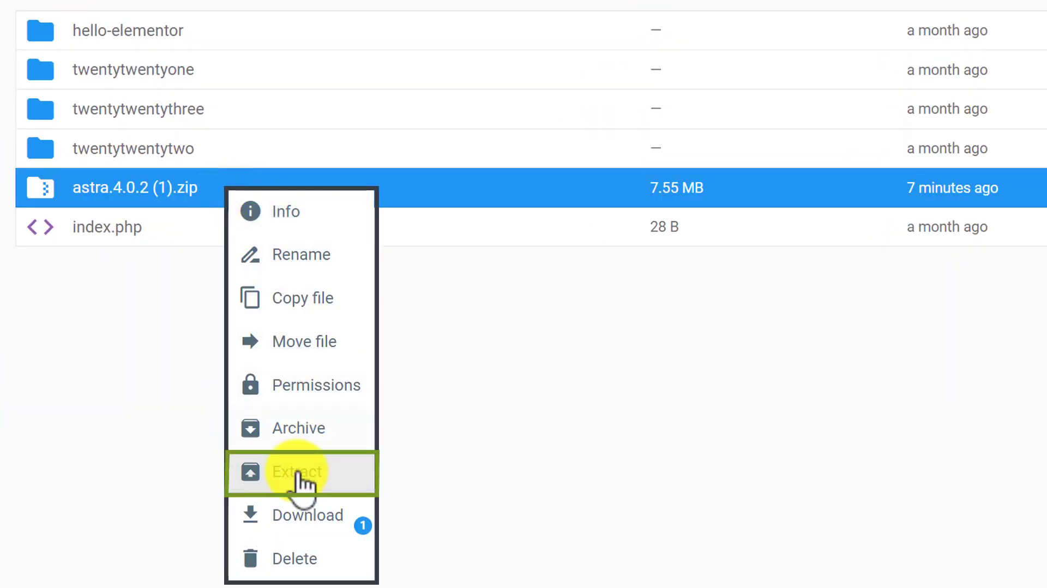
left_click(295, 471)
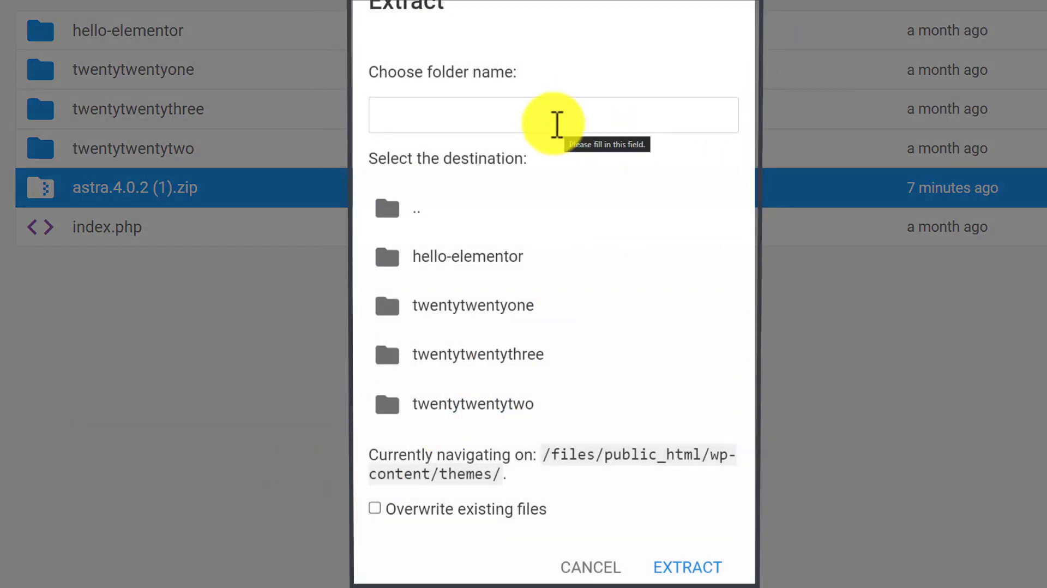
type("/themes")
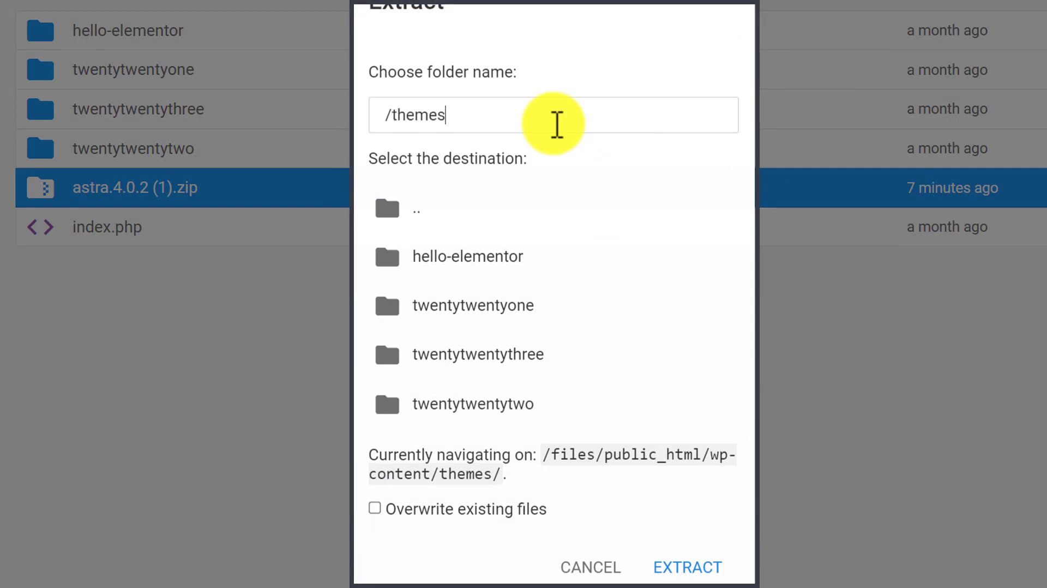
left_click(687, 567)
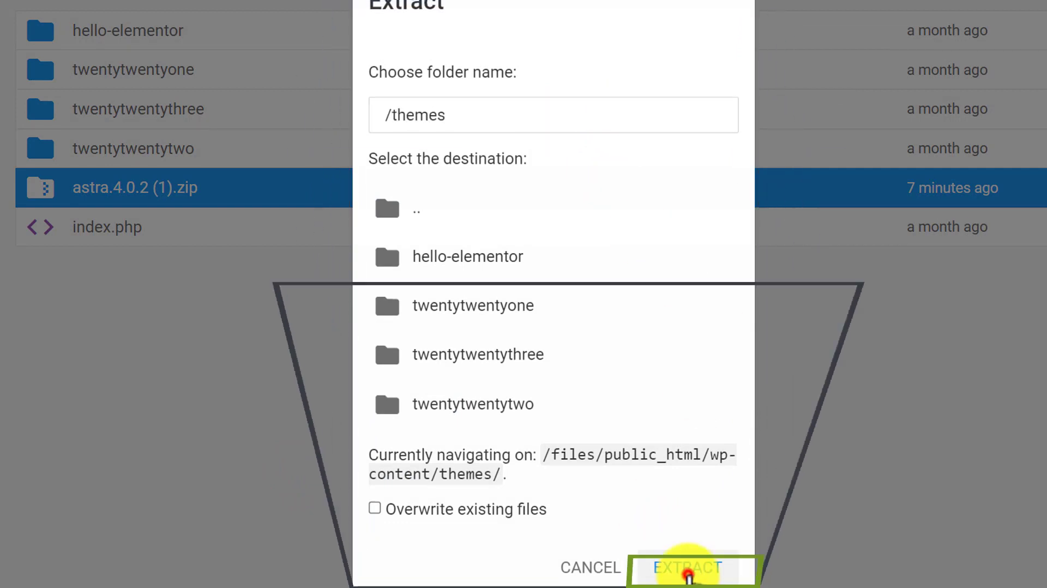
left_click(688, 567)
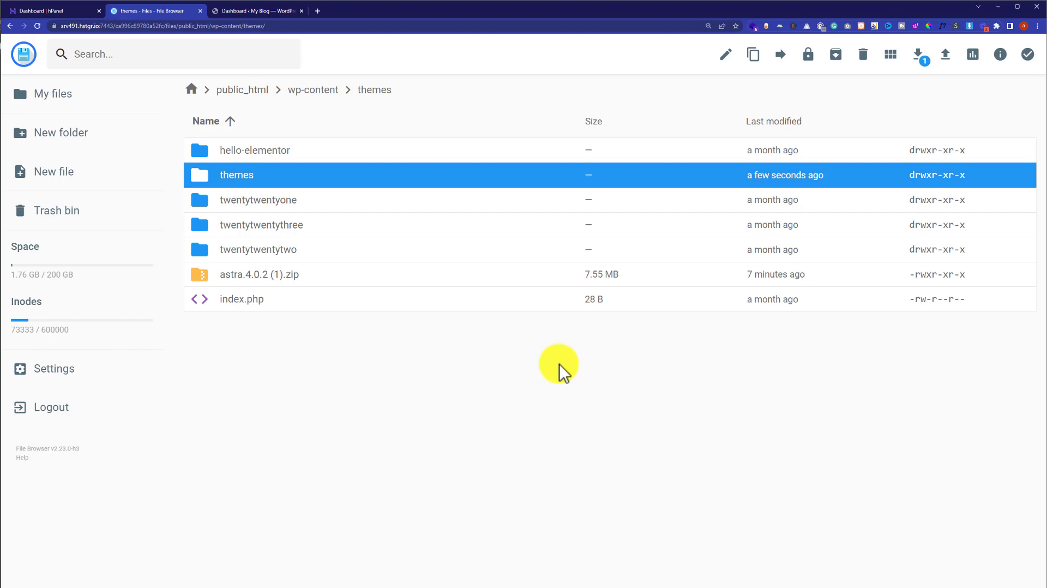
double_click(237, 175)
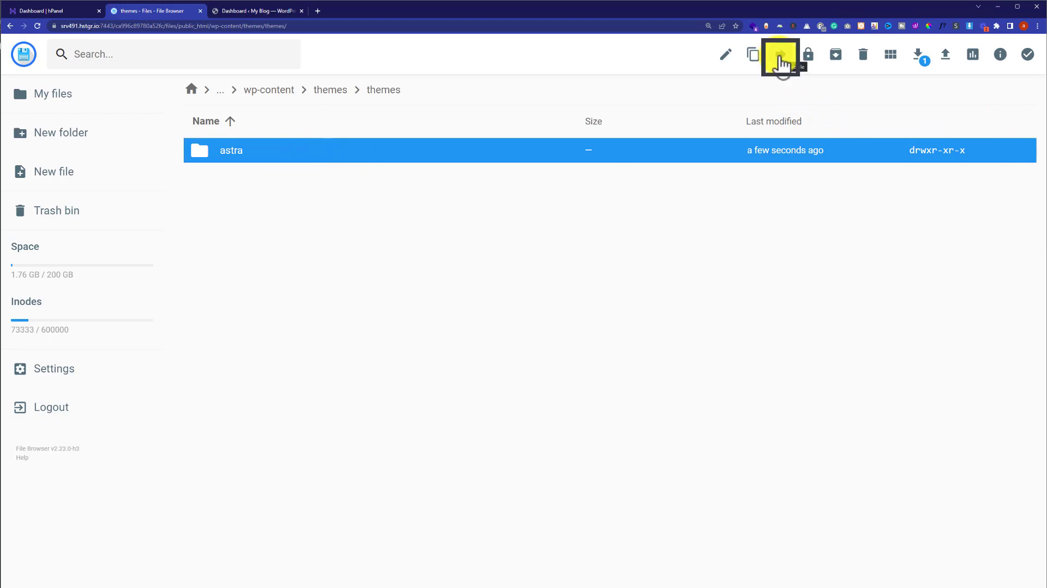
Move the astra folder up to wp-content/themes, then switch to the WordPress dashboard tab
left_click(779, 54)
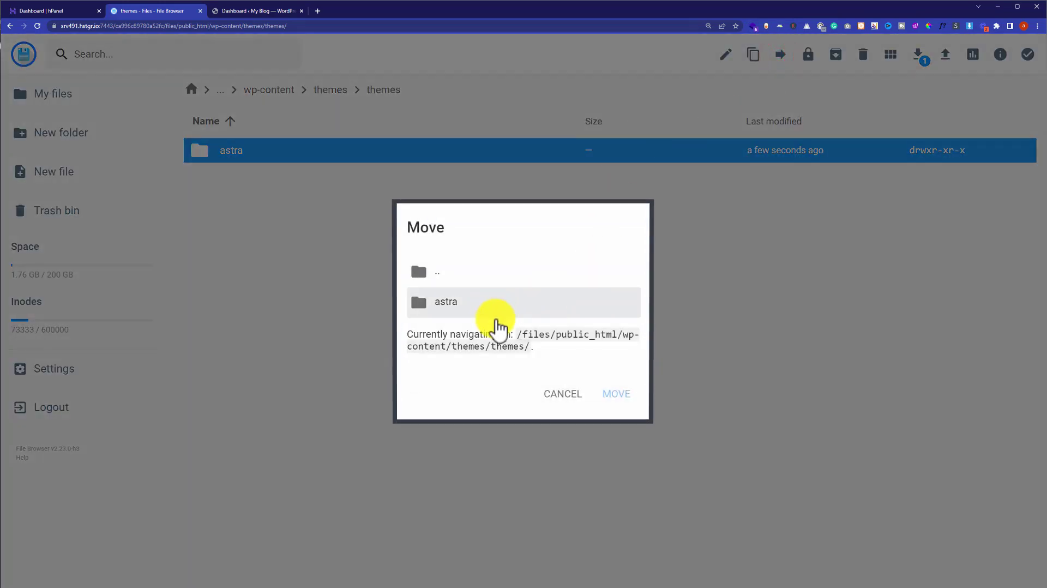
left_click(524, 271)
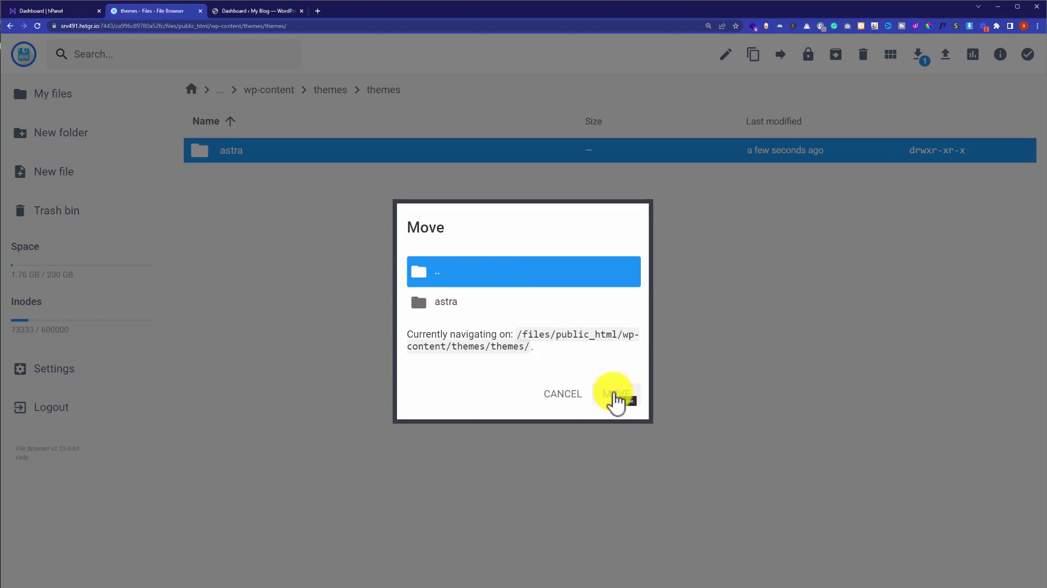
left_click(614, 393)
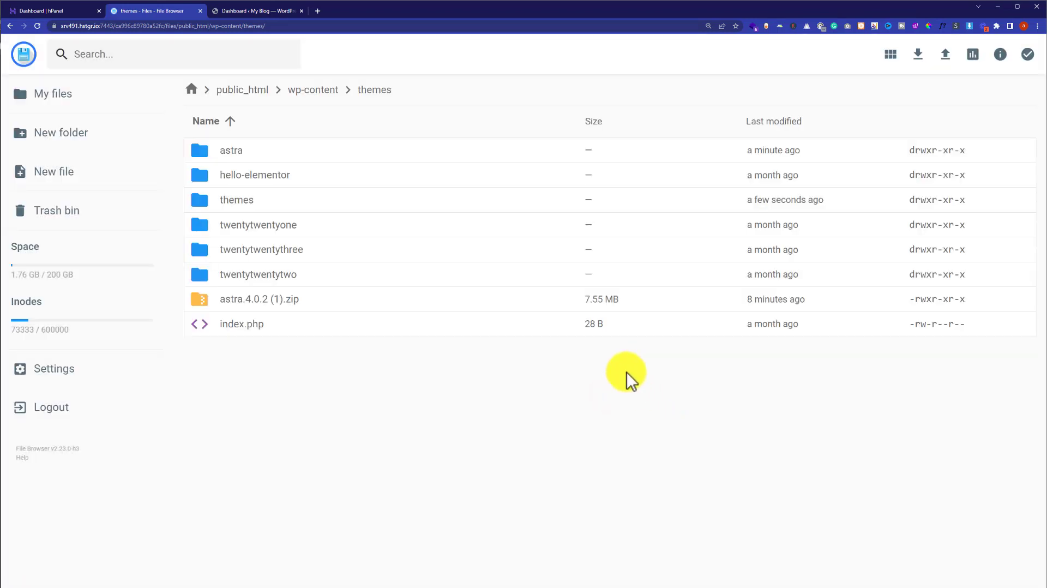
mouse_move(232, 150)
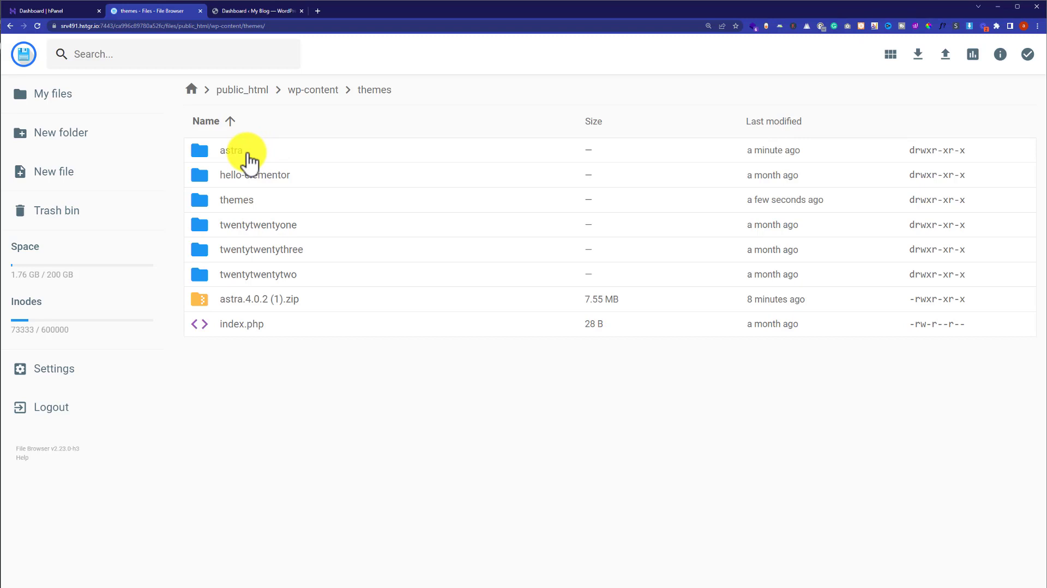
left_click(230, 150)
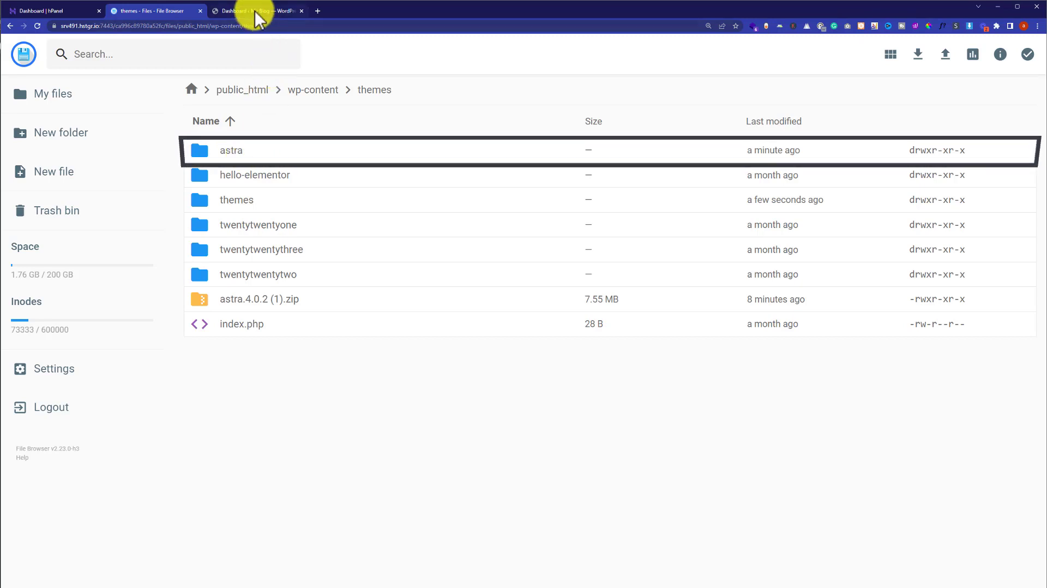
left_click(240, 11)
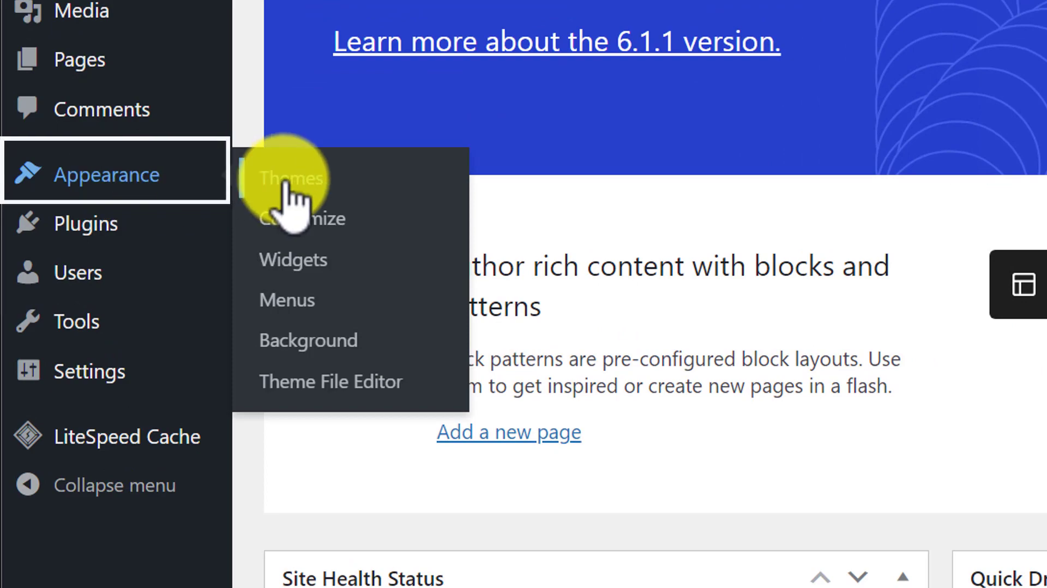
Activate Astra from Appearance > Themes
left_click(290, 178)
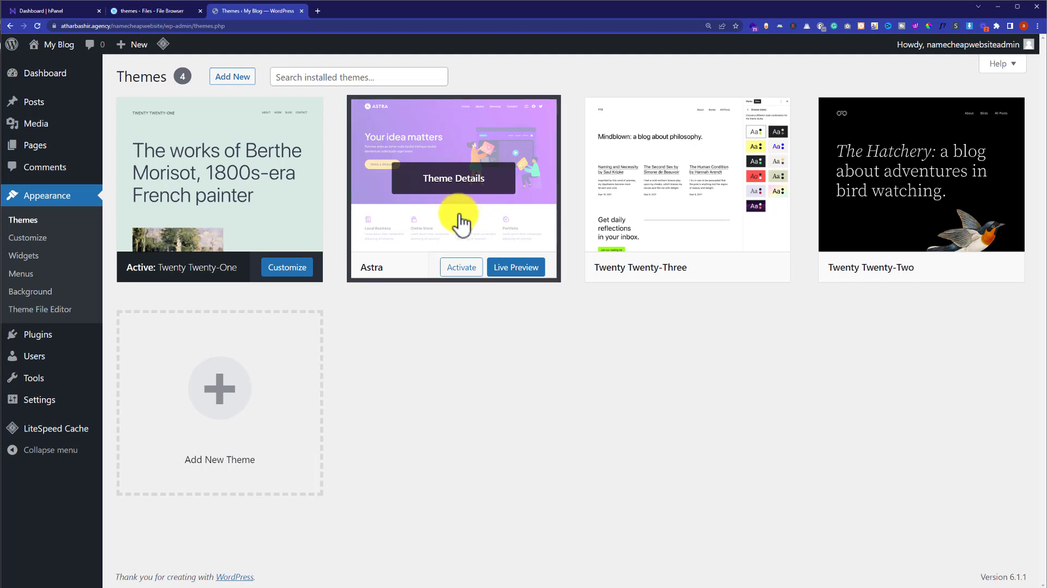
mouse_move(460, 266)
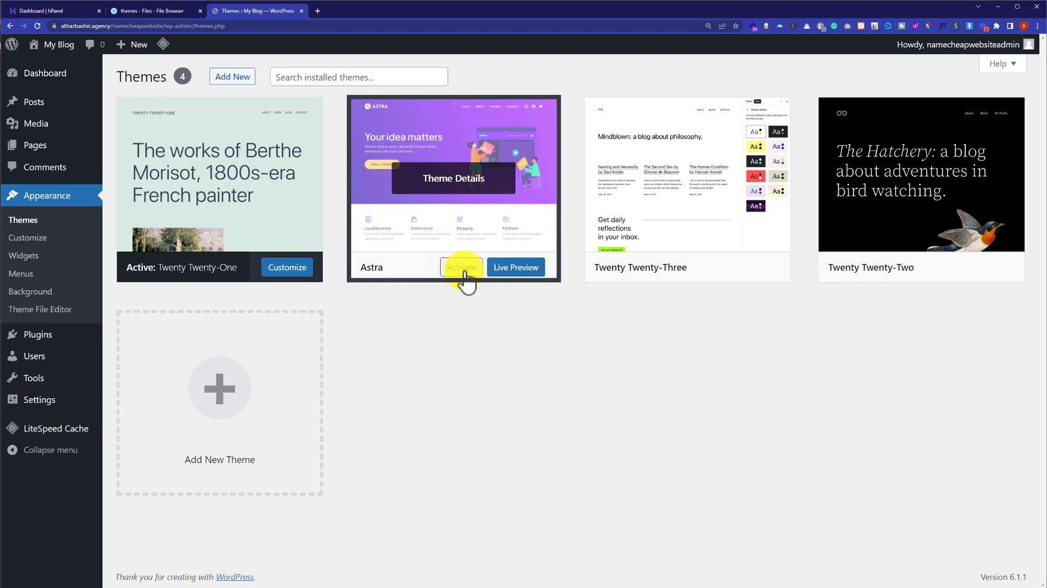
left_click(460, 266)
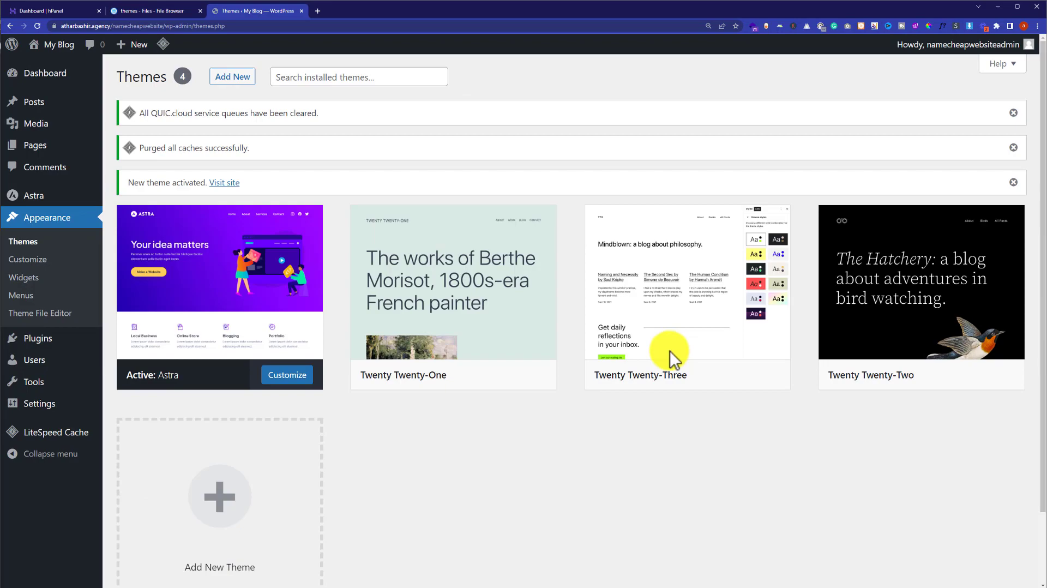